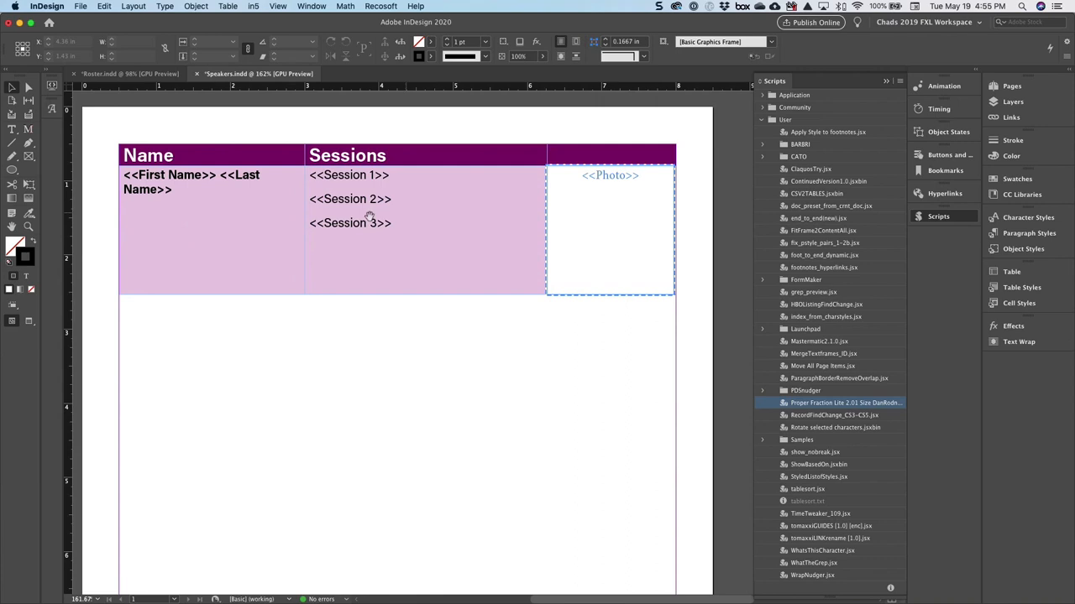
Show the Data Merge panel listing the Speakers.csv fields beside the speaker table template
left_click(170, 188)
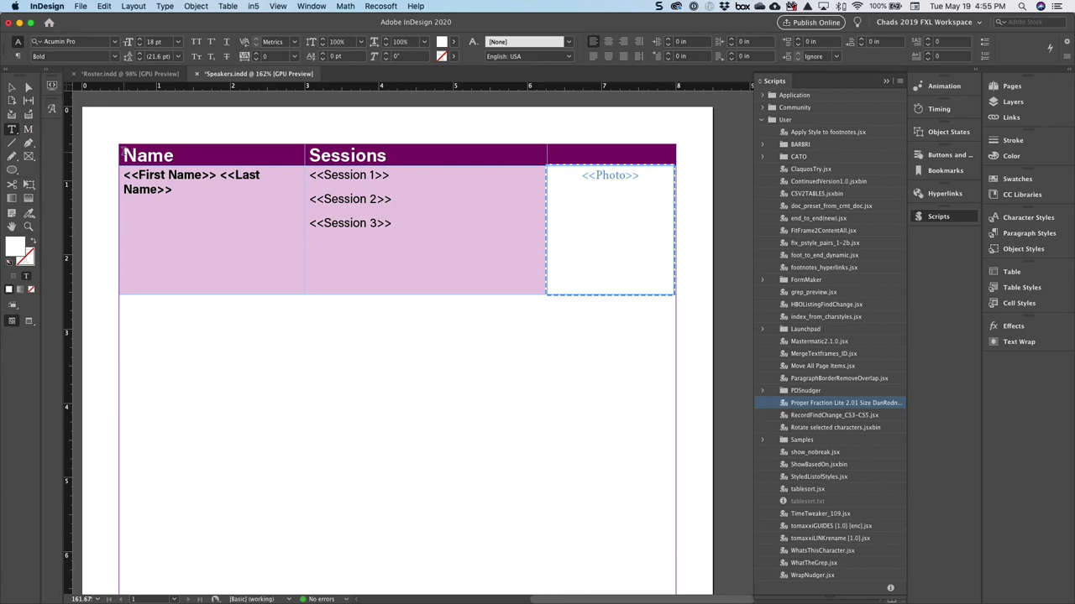
left_click(117, 156)
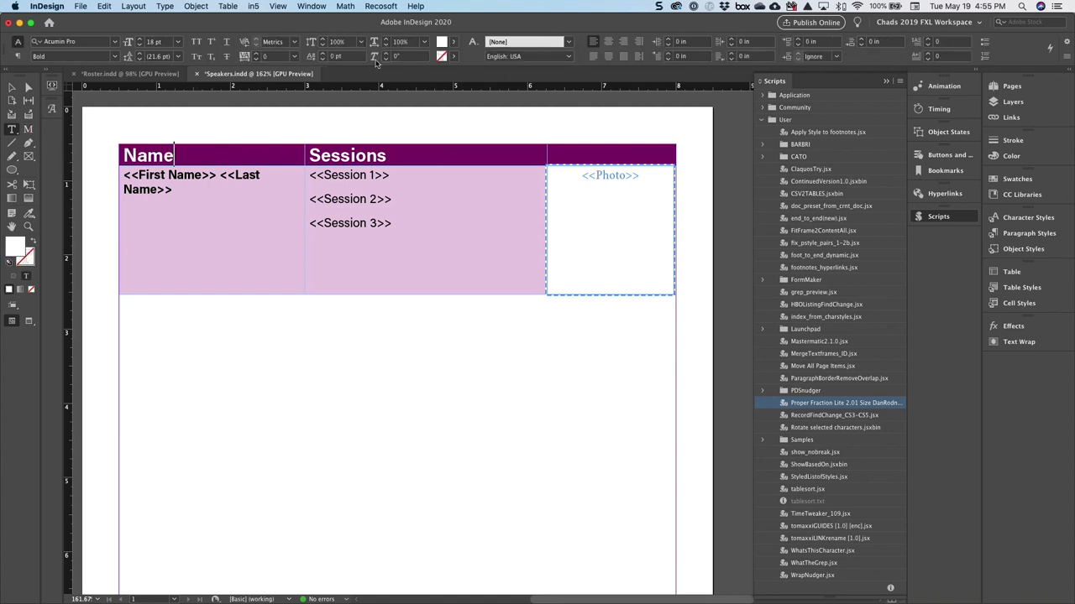
left_click(311, 6)
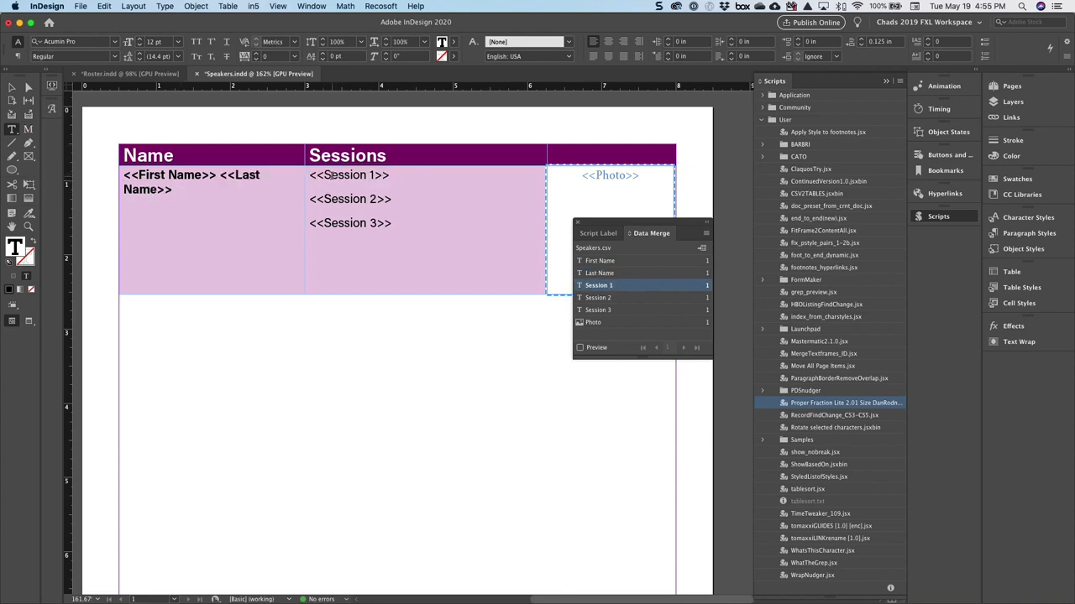
double_click(348, 175)
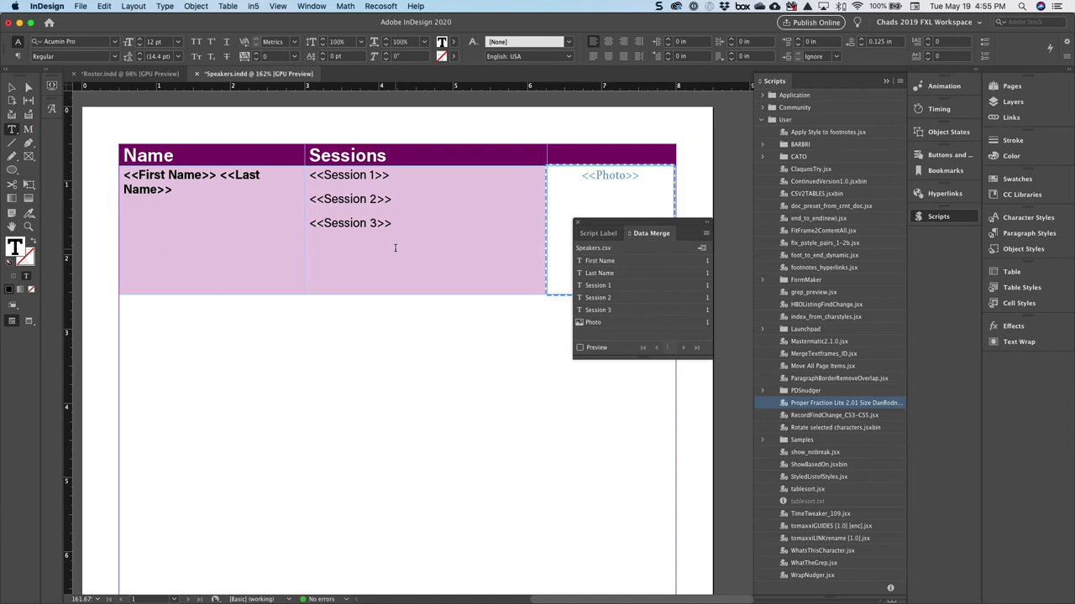
left_click(392, 222)
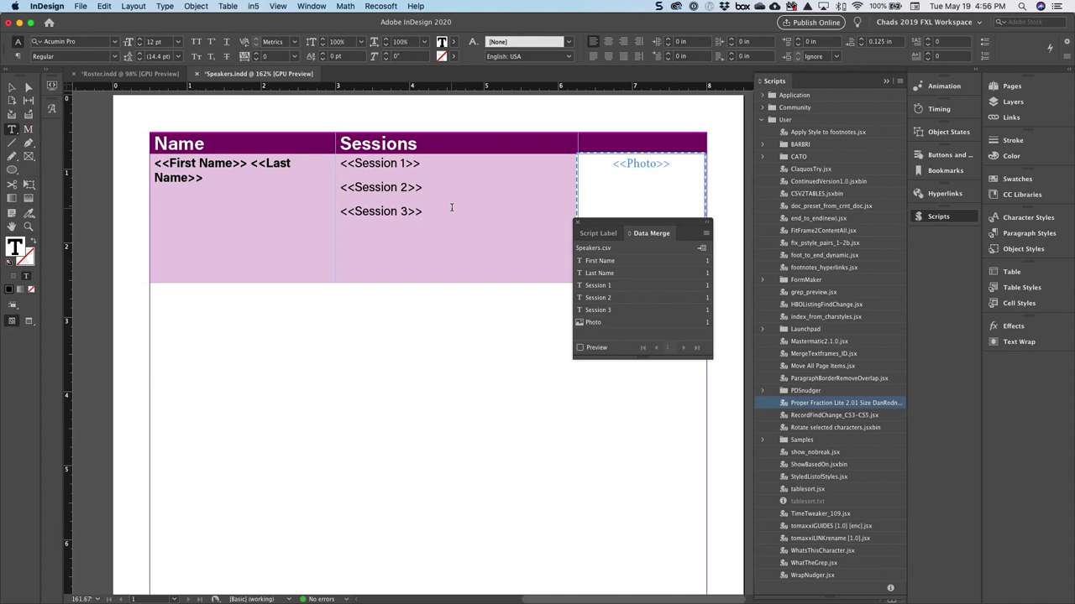
left_click(422, 210)
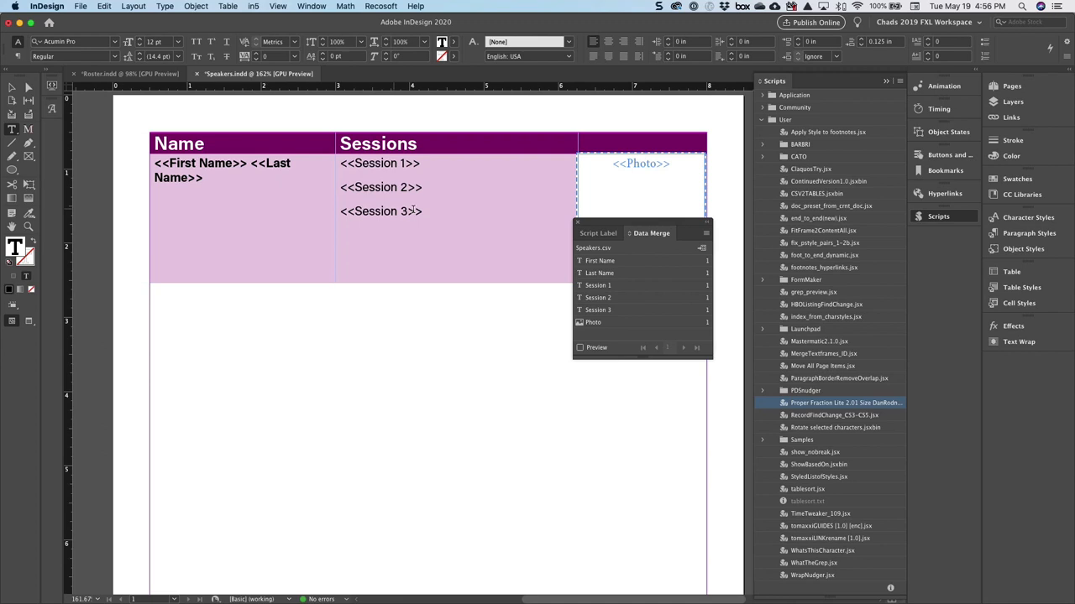
mouse_move(616, 336)
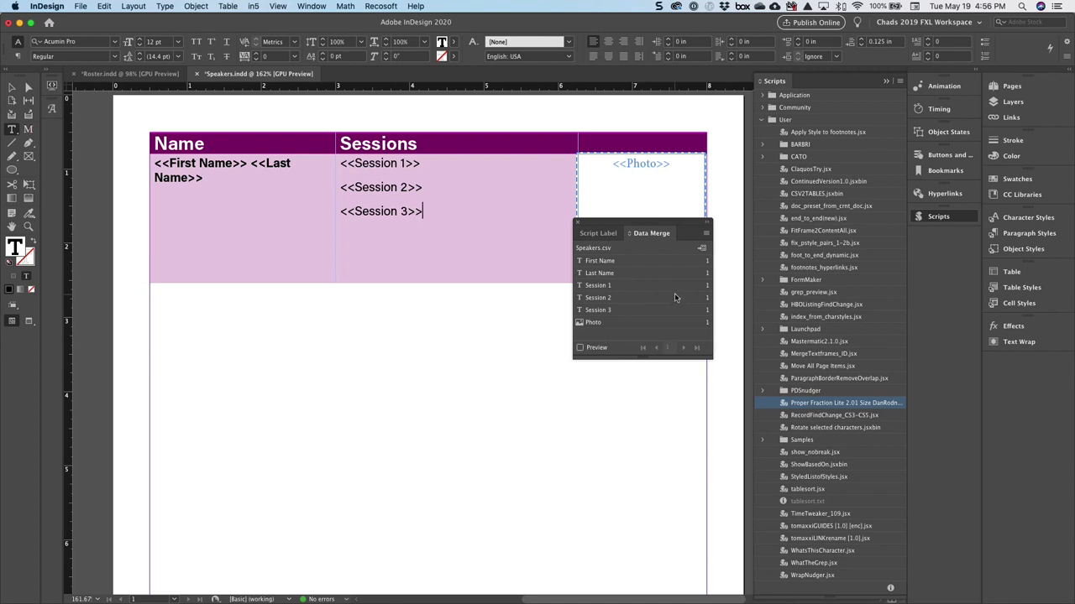
mouse_move(671, 276)
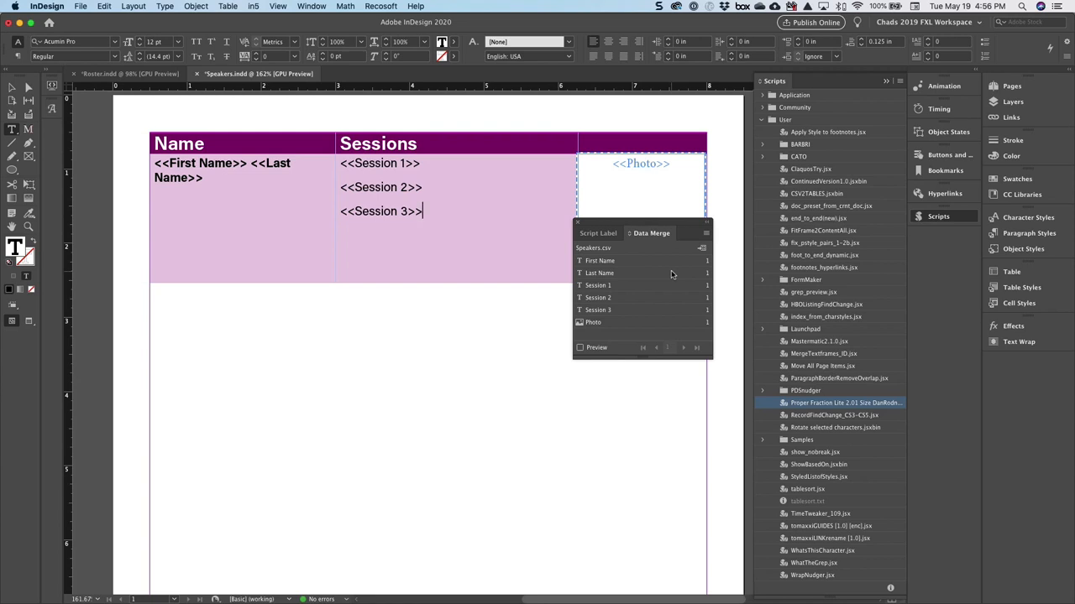
mouse_move(757, 127)
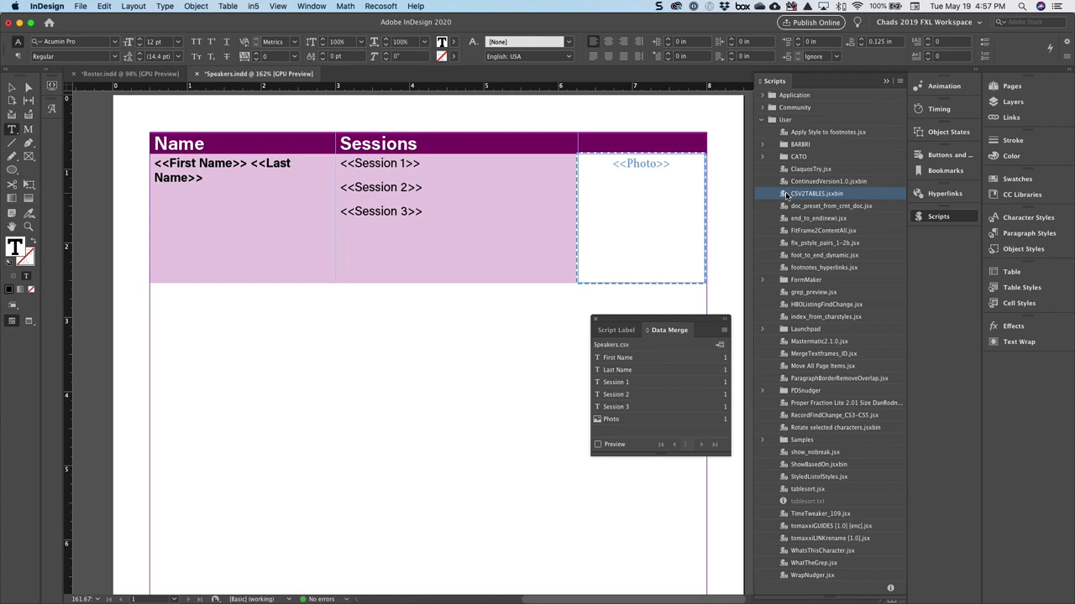
Run the CSV2TABLES.jsxbin script to merge every speaker record into its own table row
left_click(422, 211)
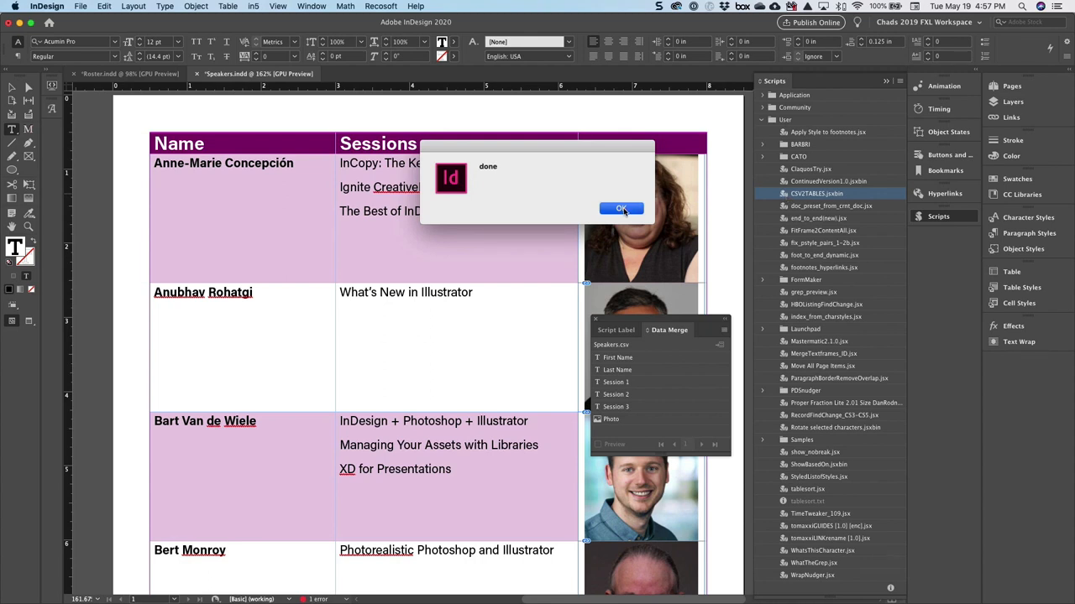
Dismiss the 'done' alert and review the merged table flowing across the pages
left_click(622, 208)
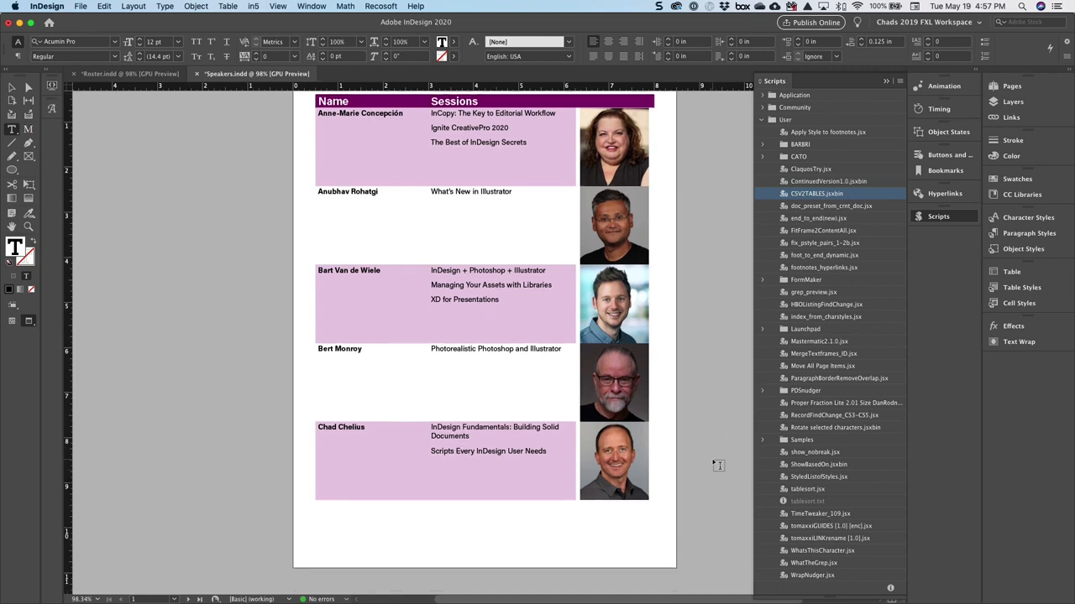
scroll("down", 3)
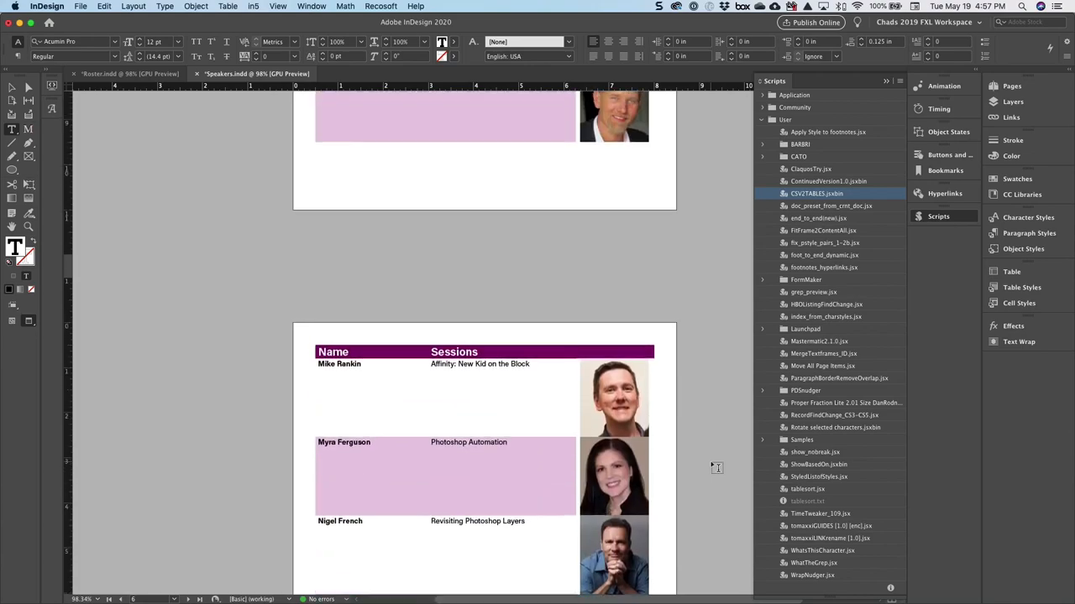
scroll("down", 3)
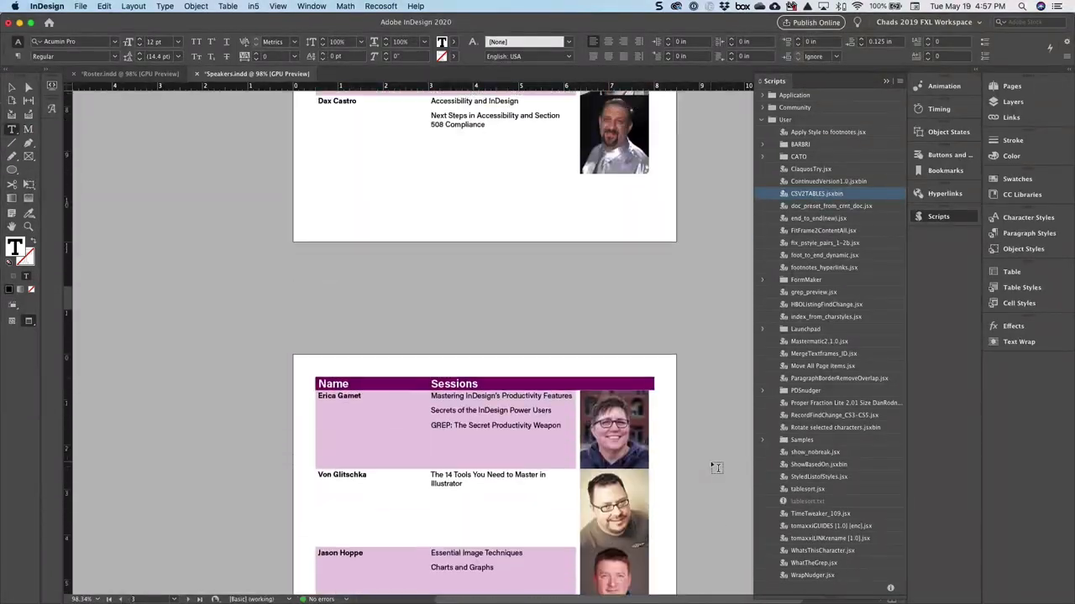
scroll("up", 3)
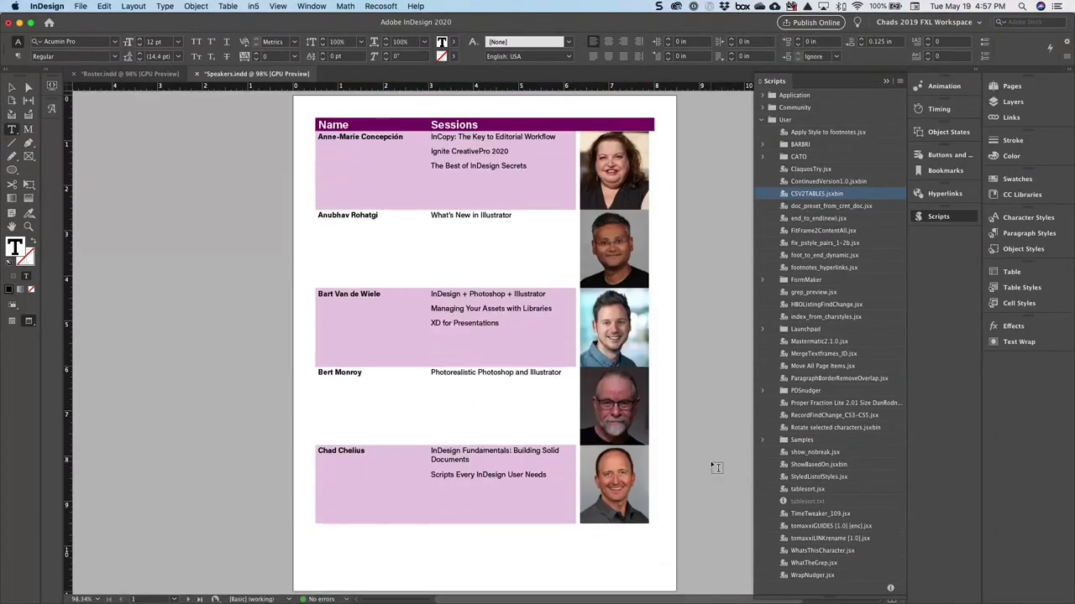